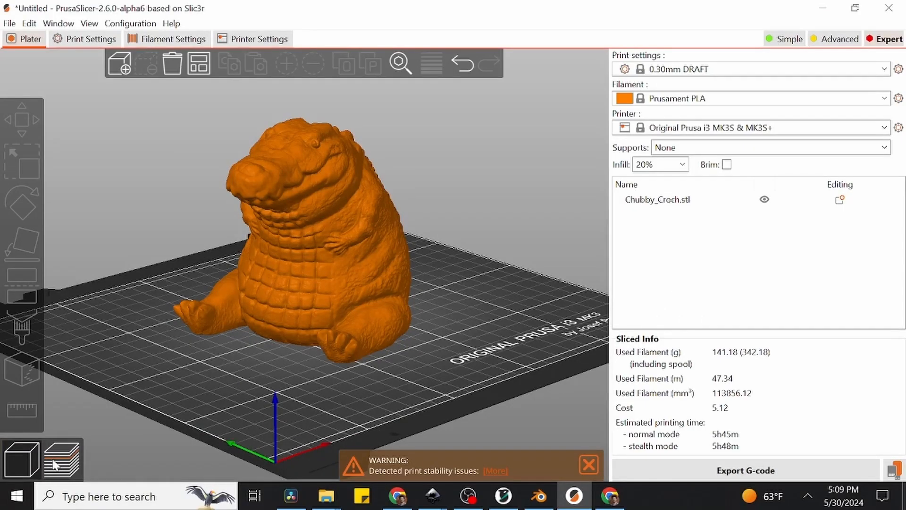
- Toggle the bottom-left preview view and read the Sliced Info filament and print time
click(72, 459)
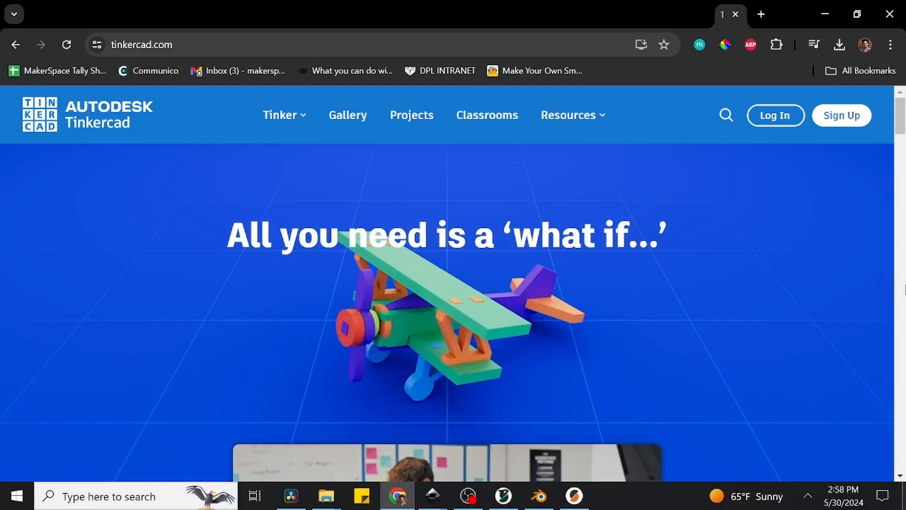
- Go to Tinkercad's Move It learning page and reach its 1 Tutorial section with the Start button
click(841, 115)
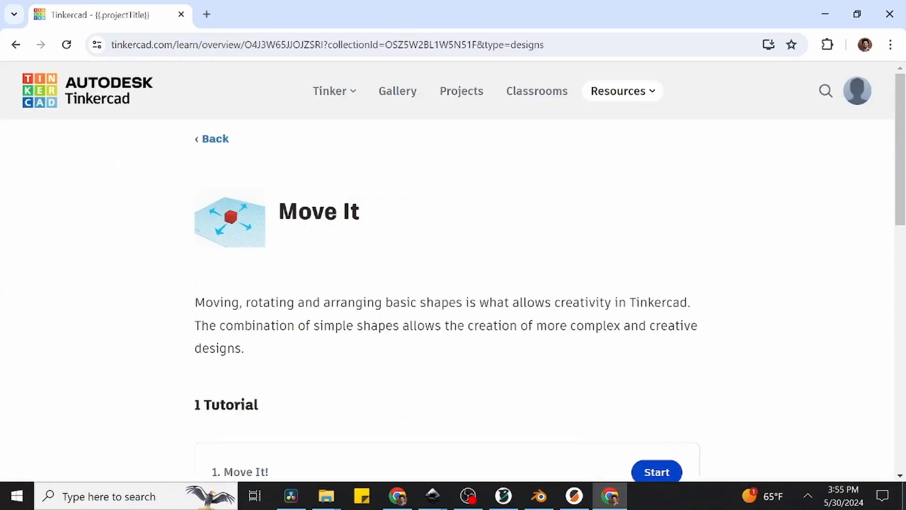
scroll(down, 3)
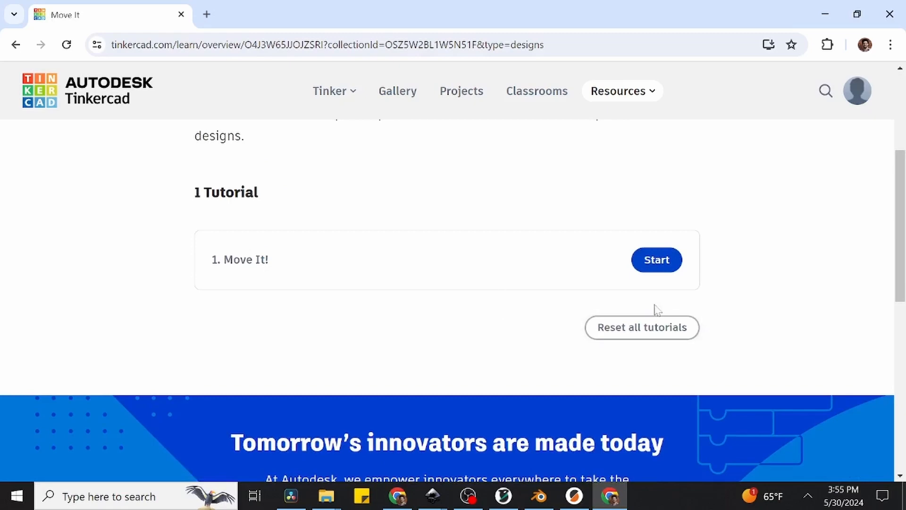
click(656, 259)
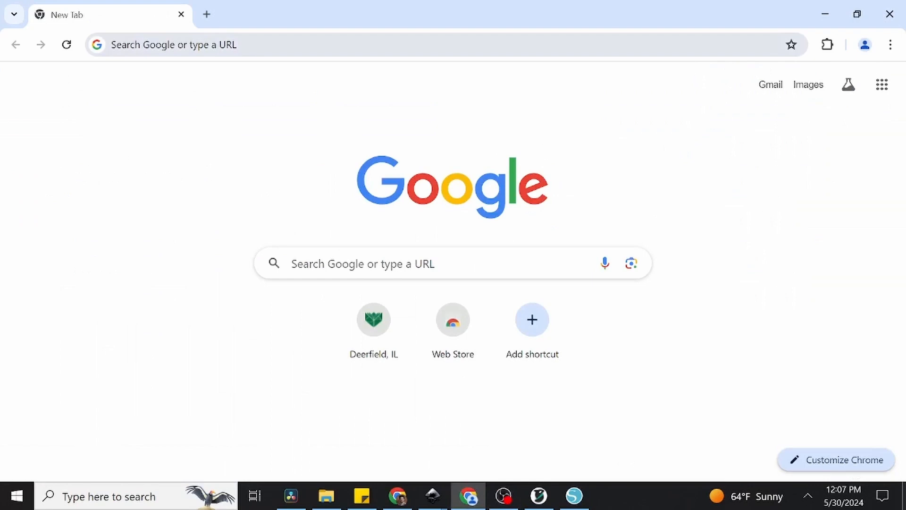
- Navigate to thingiverse.com from the address-bar suggestion and browse the homepage
text(thingiverse.com)
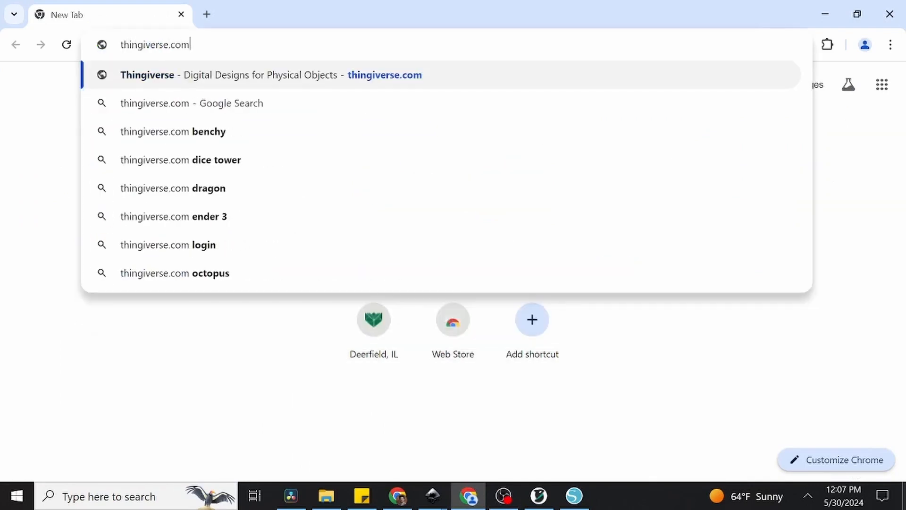
click(260, 75)
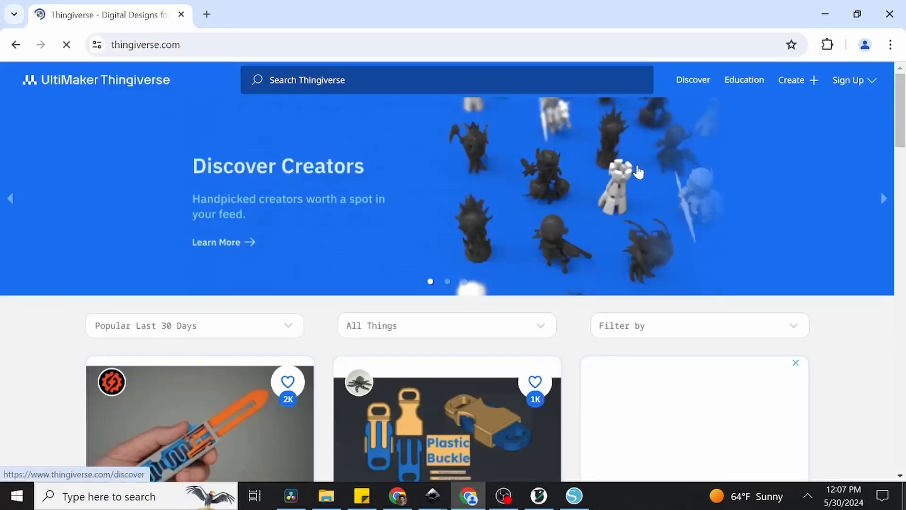
scroll(down, 3)
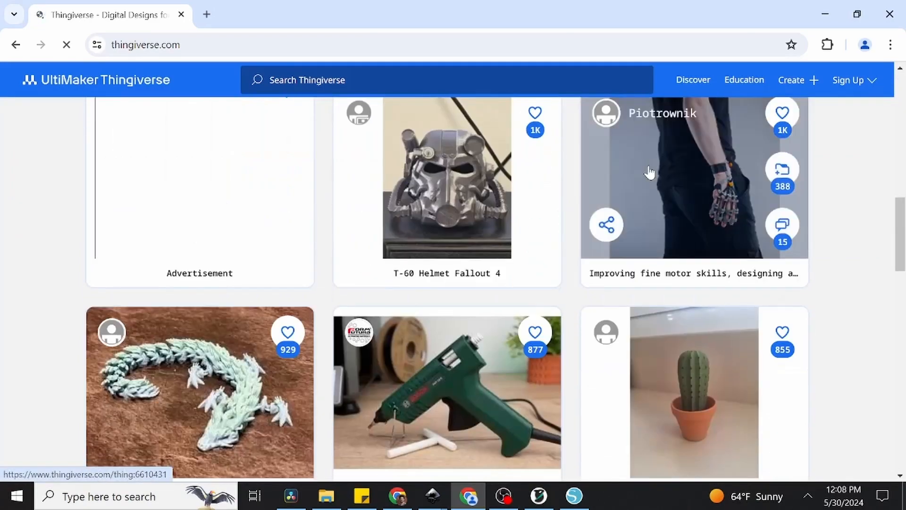
scroll(down, 3)
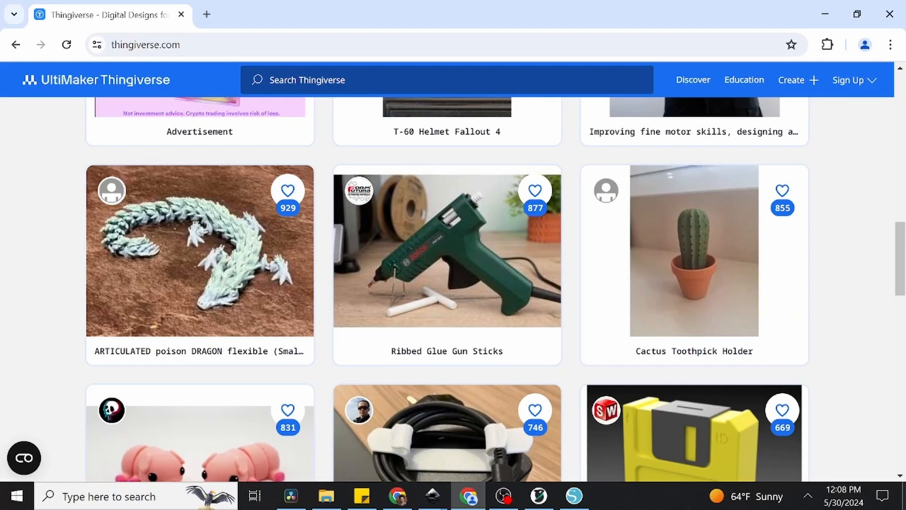
- Search Thingiverse for 'Benchy 3D' to list matching boat designs
text(B)
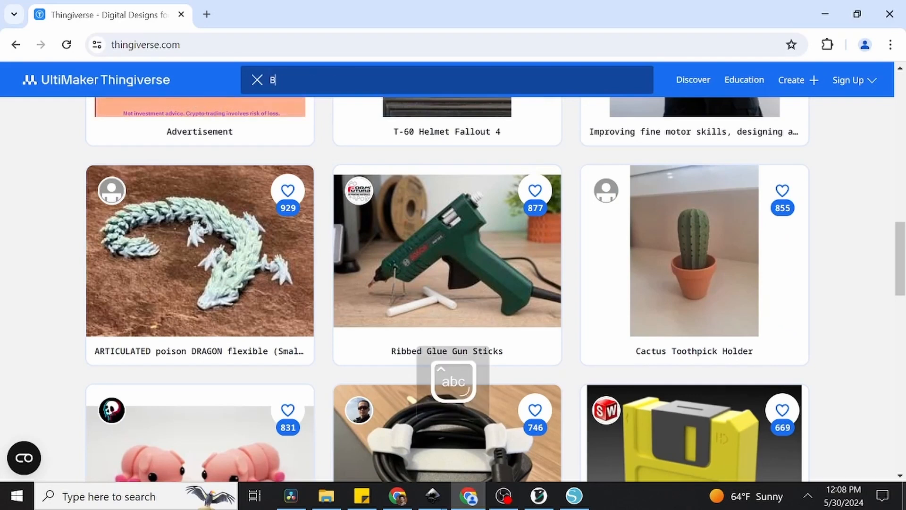
text(enchy 3D)
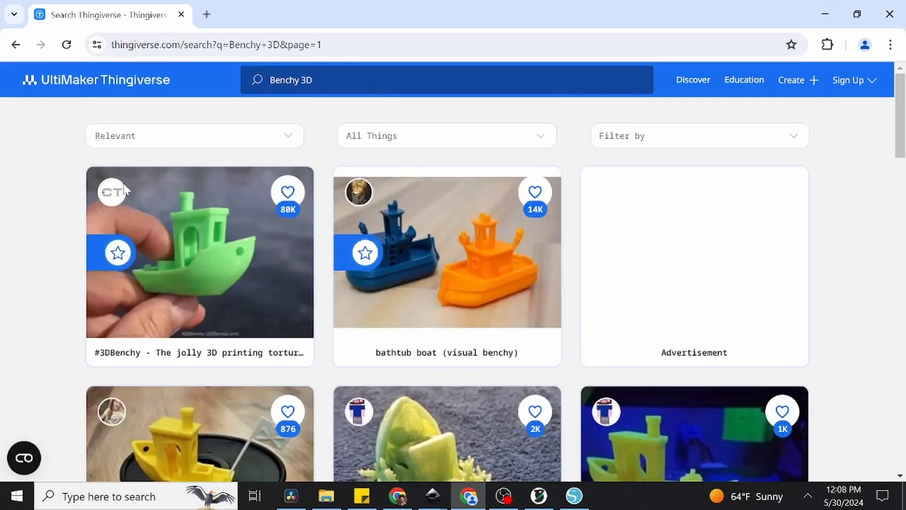
- Go to the #3DBenchy design page and show its Files list of 24 files
click(199, 253)
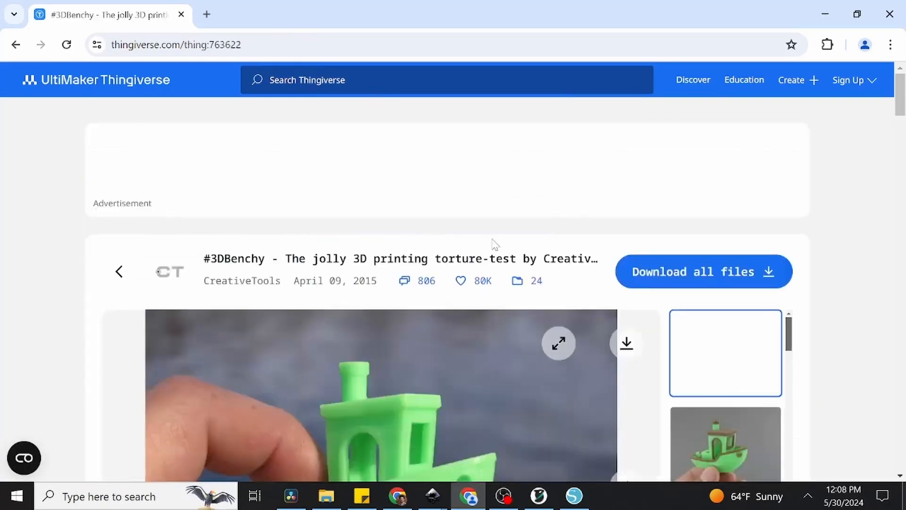
scroll(down, 3)
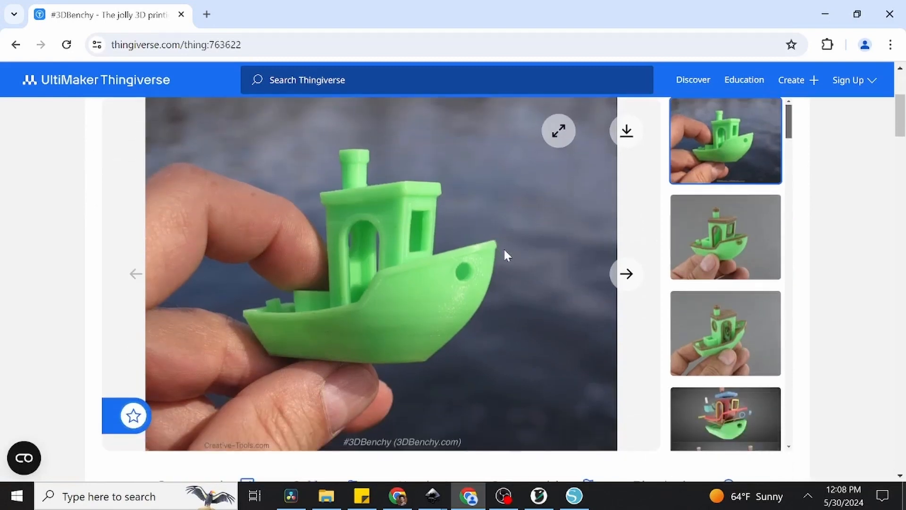
scroll(down, 3)
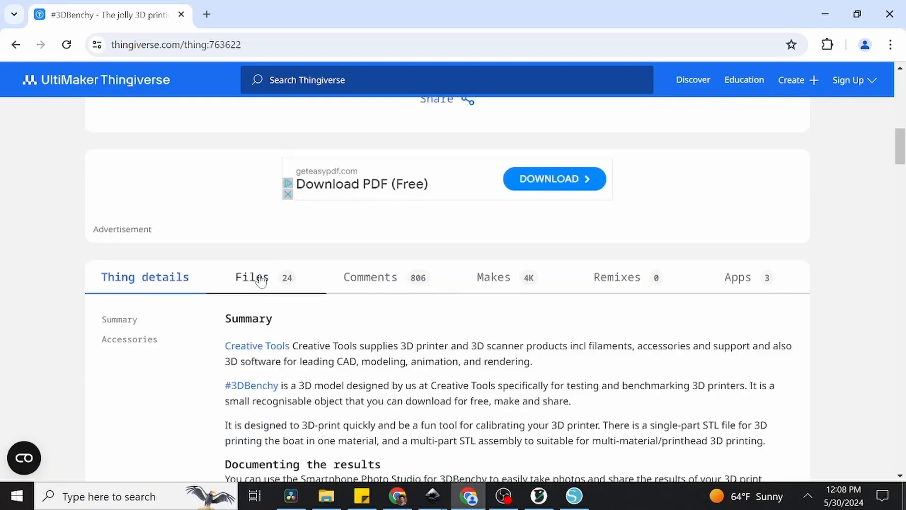
click(251, 276)
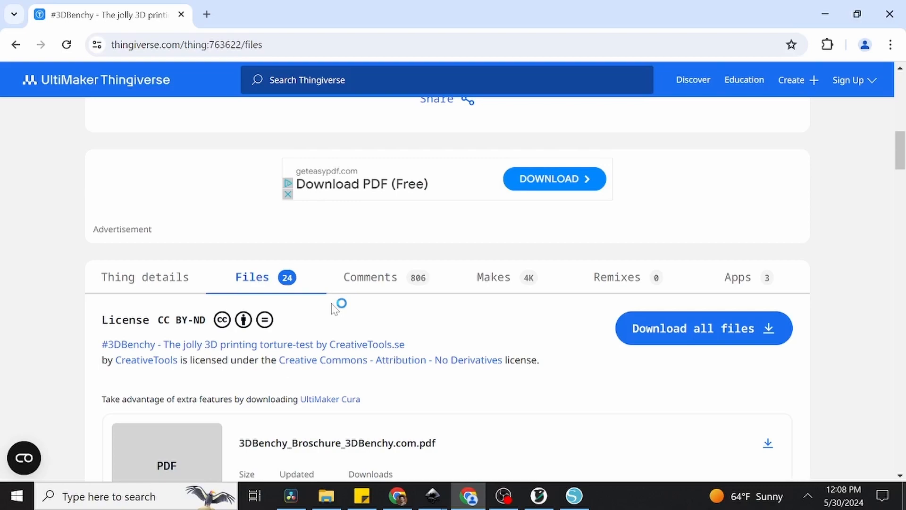
- Locate and select the single-part 3DBenchy.stl file for download
scroll(down, 3)
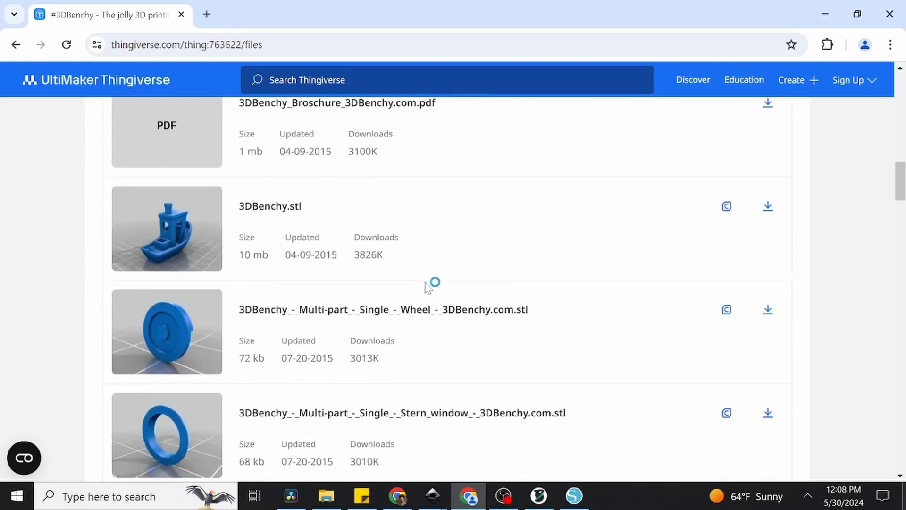
scroll(down, 3)
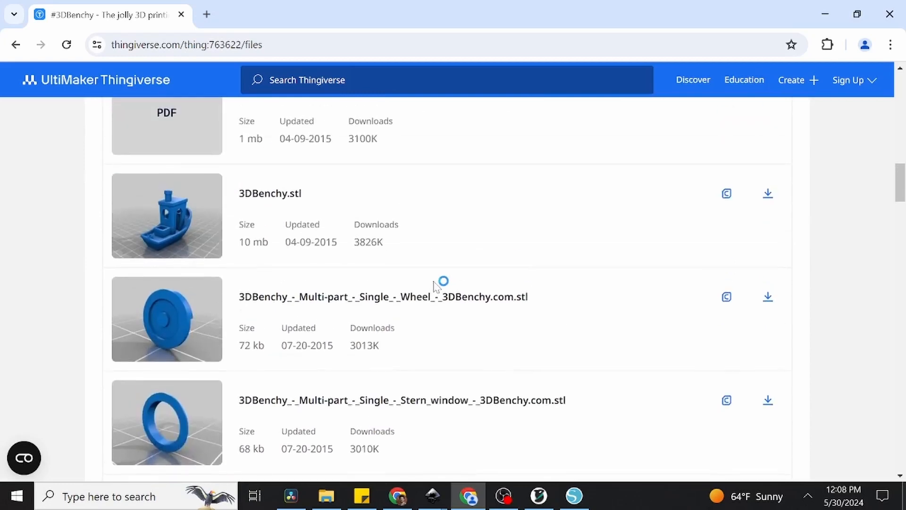
scroll(up, 3)
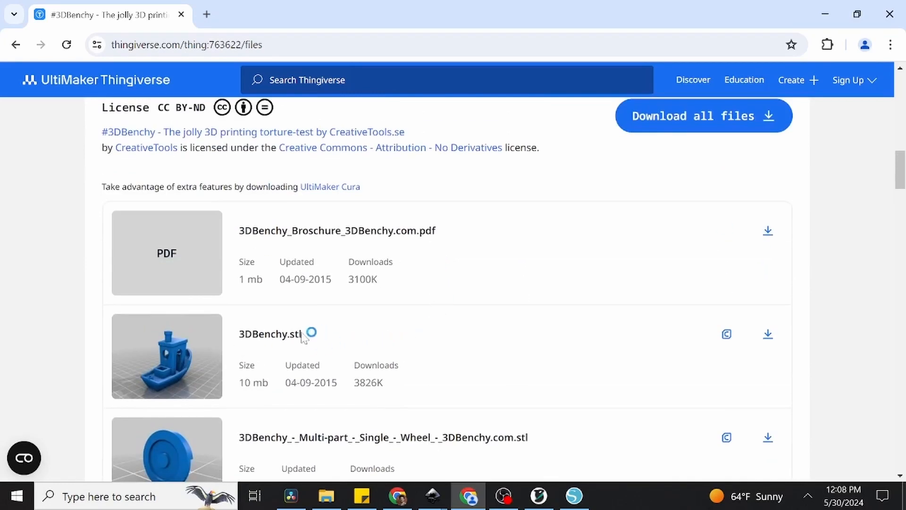
double_click(269, 334)
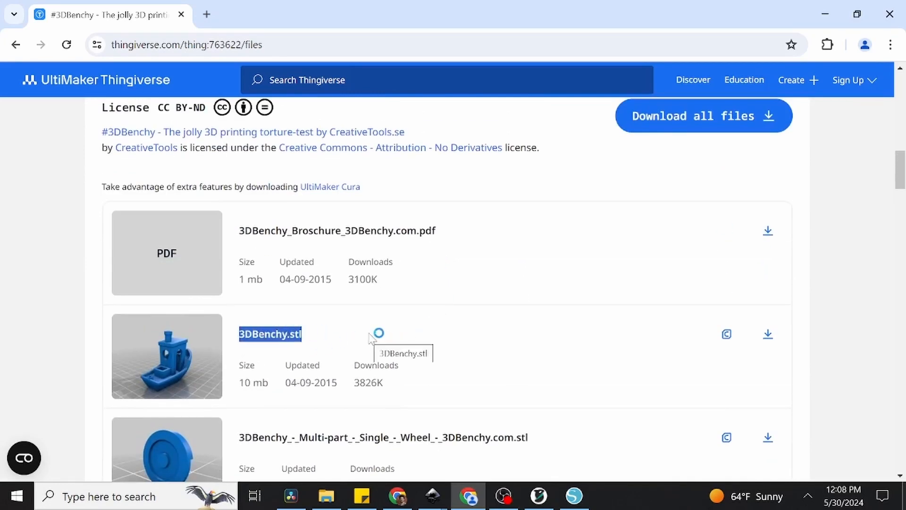
mouse_move(765, 334)
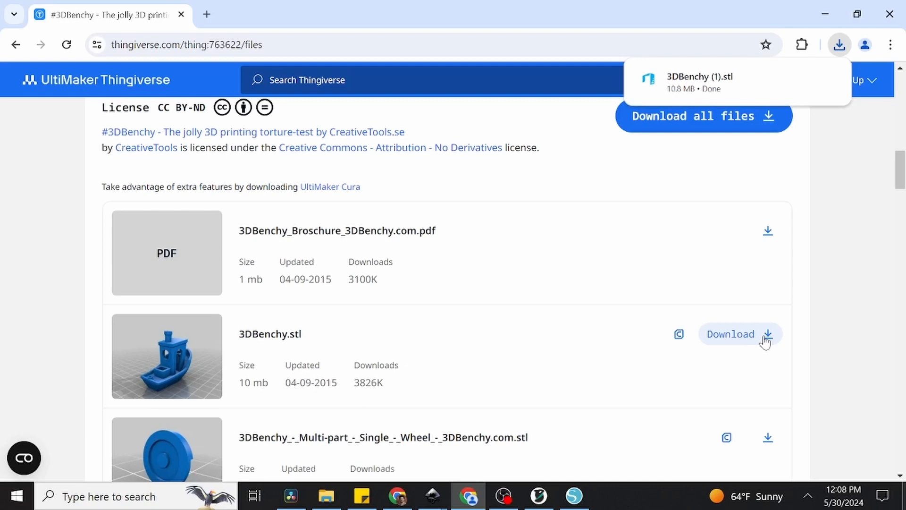
mouse_move(662, 280)
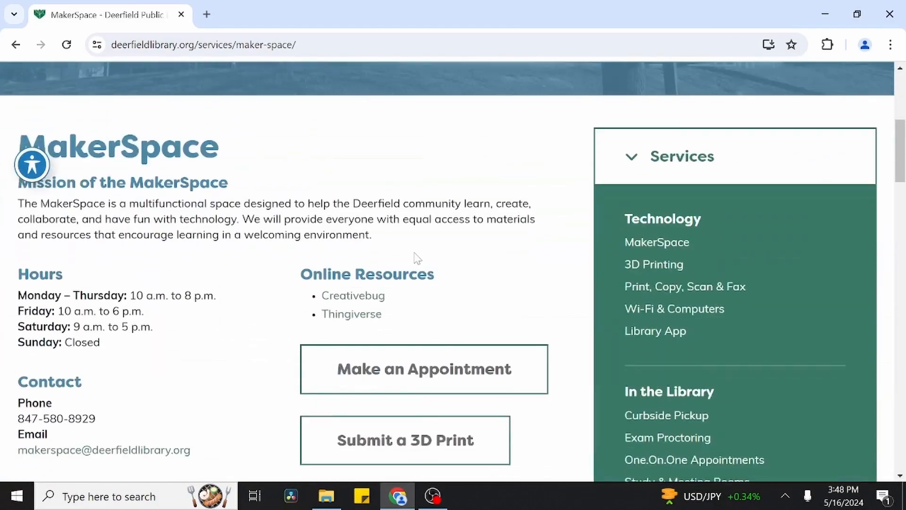
click(653, 264)
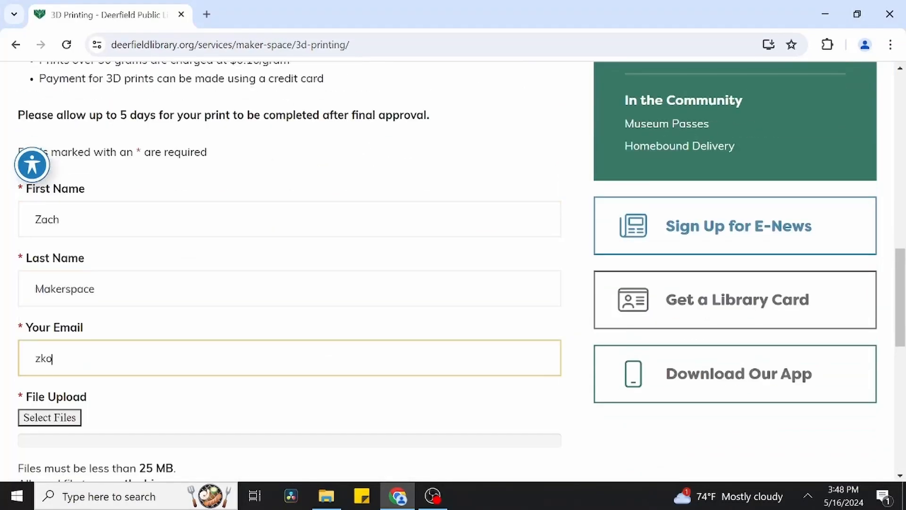
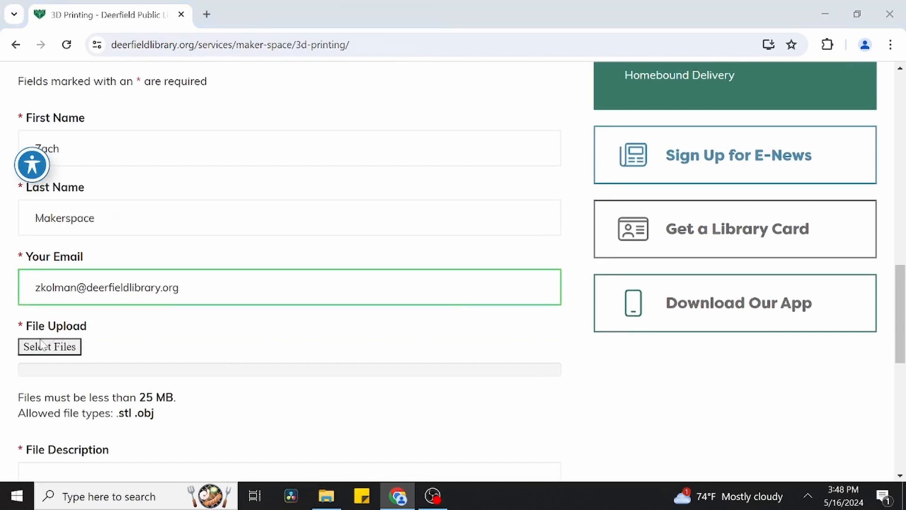
- Attach 3DBenchy.stl from Documents as the model file to upload
click(50, 346)
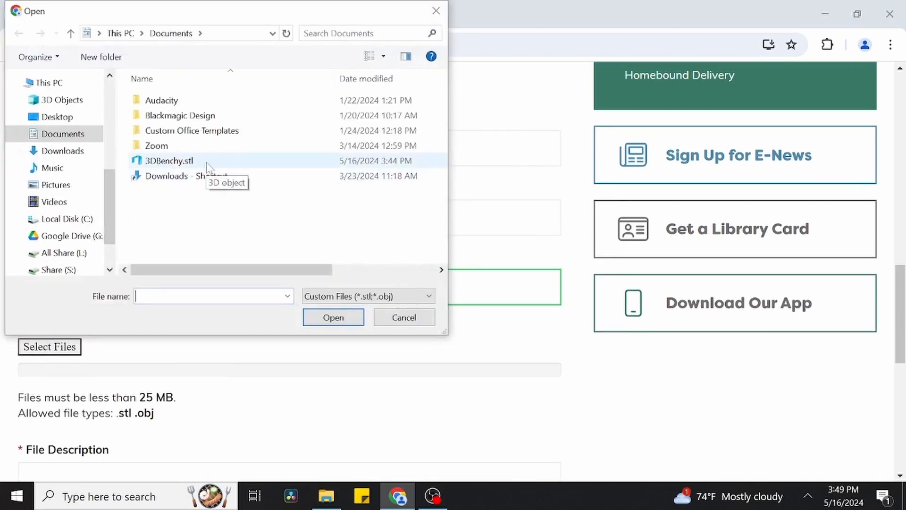
click(168, 160)
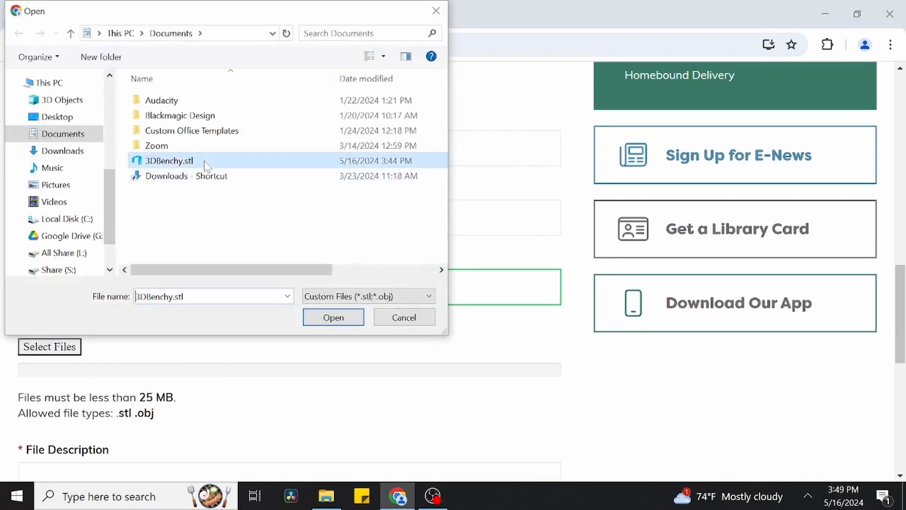
click(333, 317)
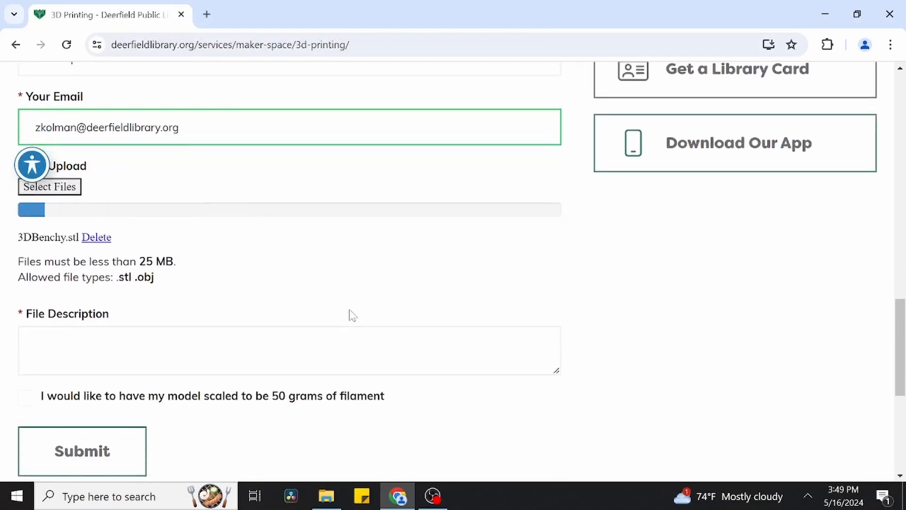
- Describe the Benchy as 'An ico…', request 50-gram scaling, and submit the print request
text(An iconic 3D Benchy!!)
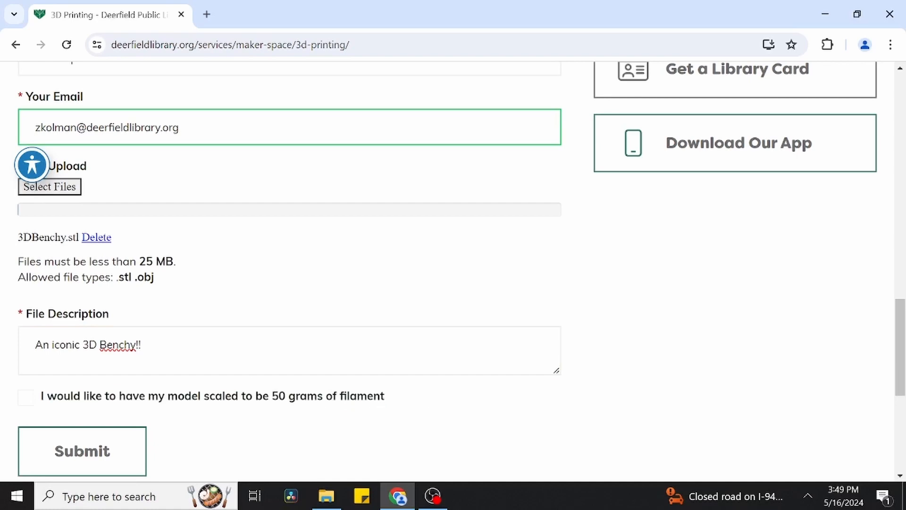
click(25, 397)
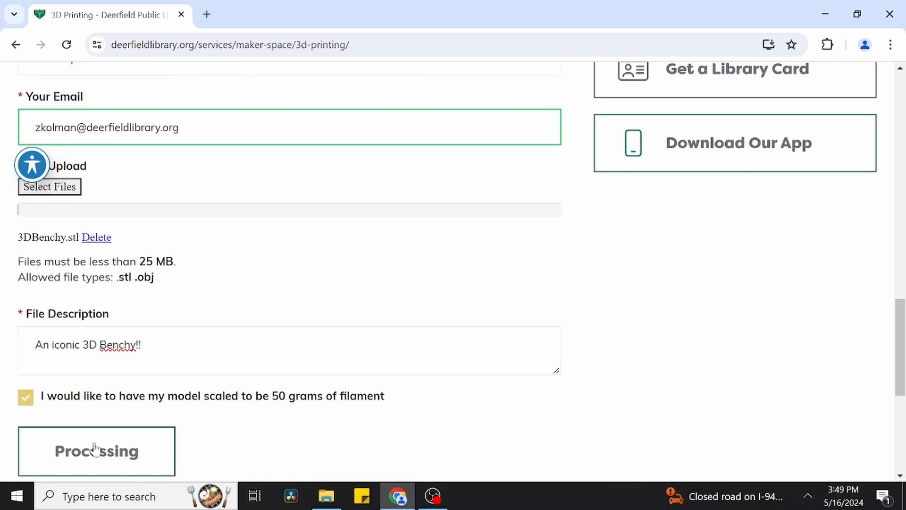
click(96, 451)
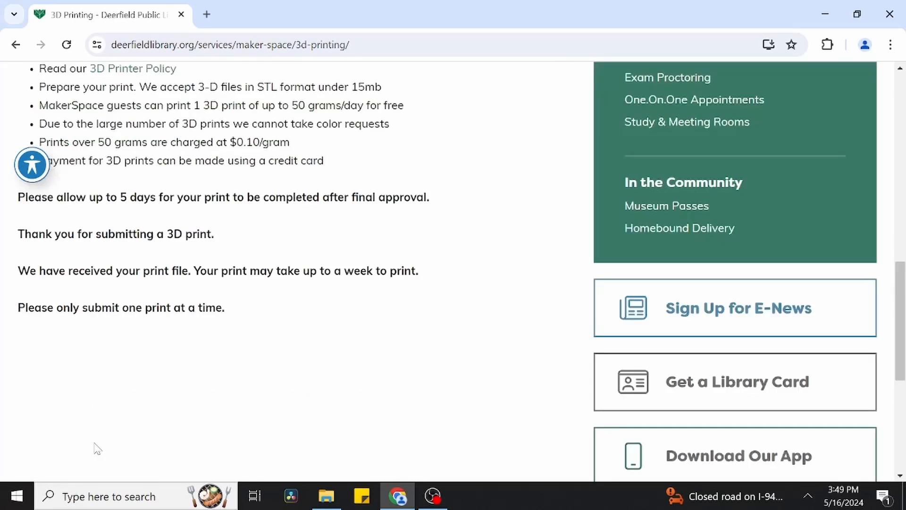